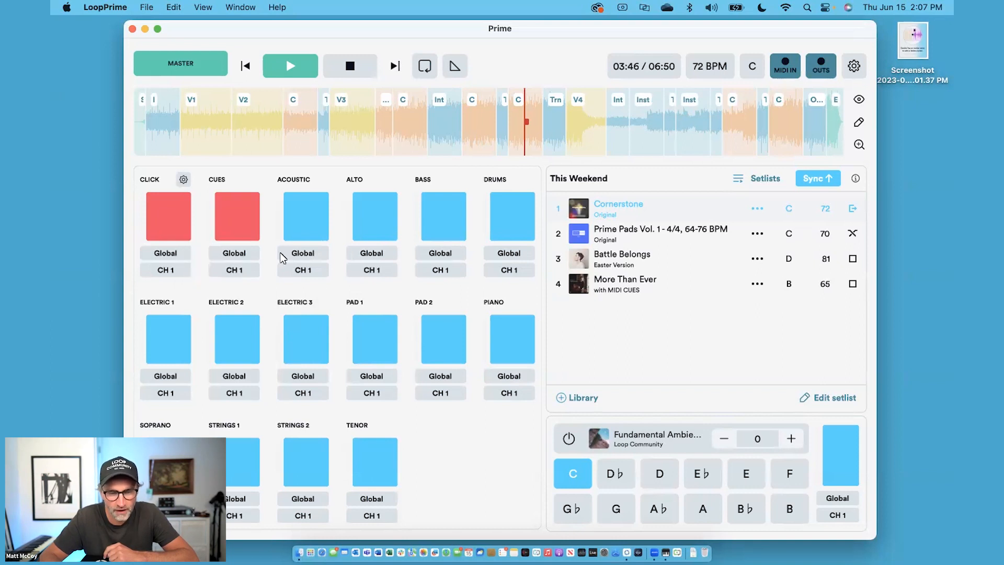
mouse_move(320, 265)
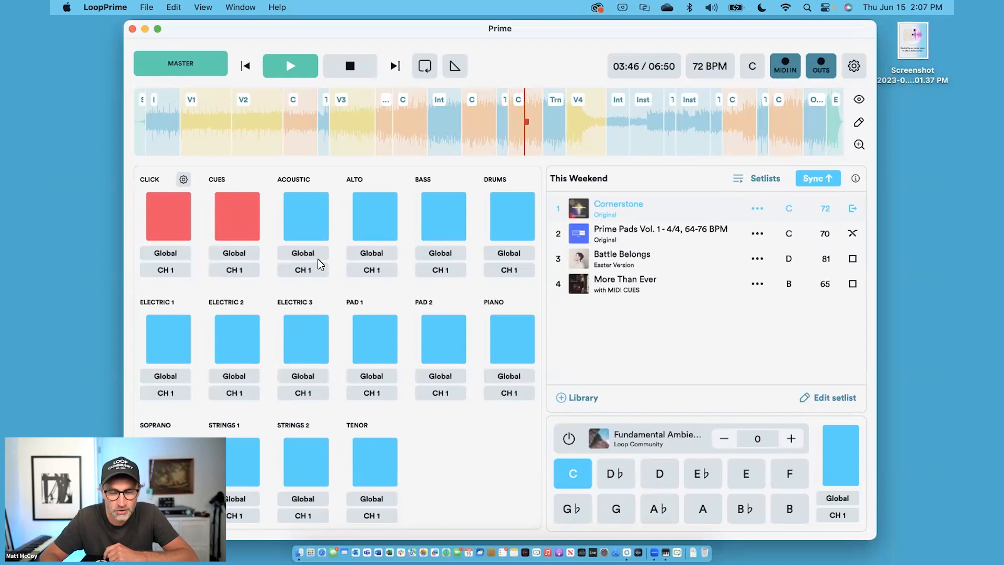
mouse_move(314, 262)
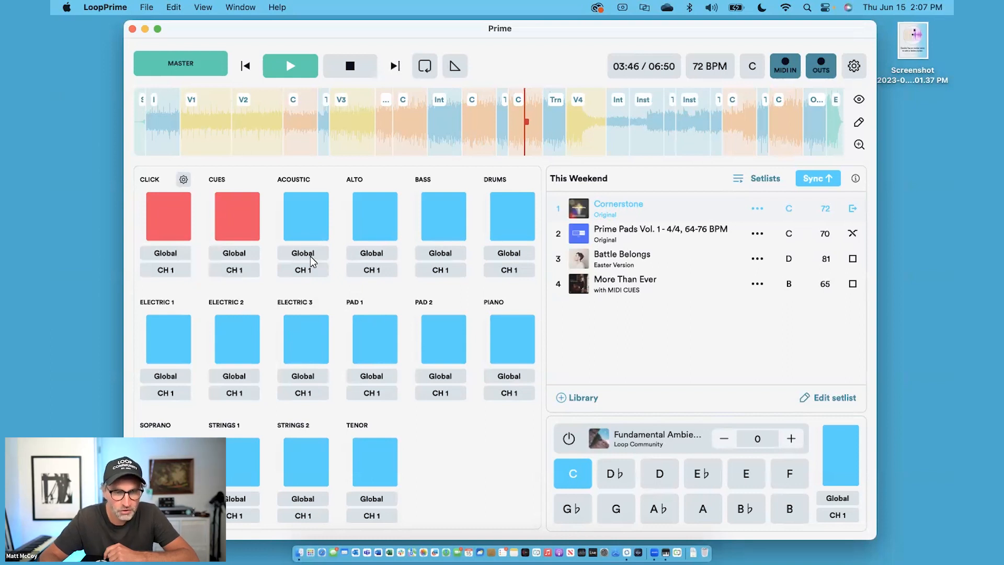
mouse_move(175, 260)
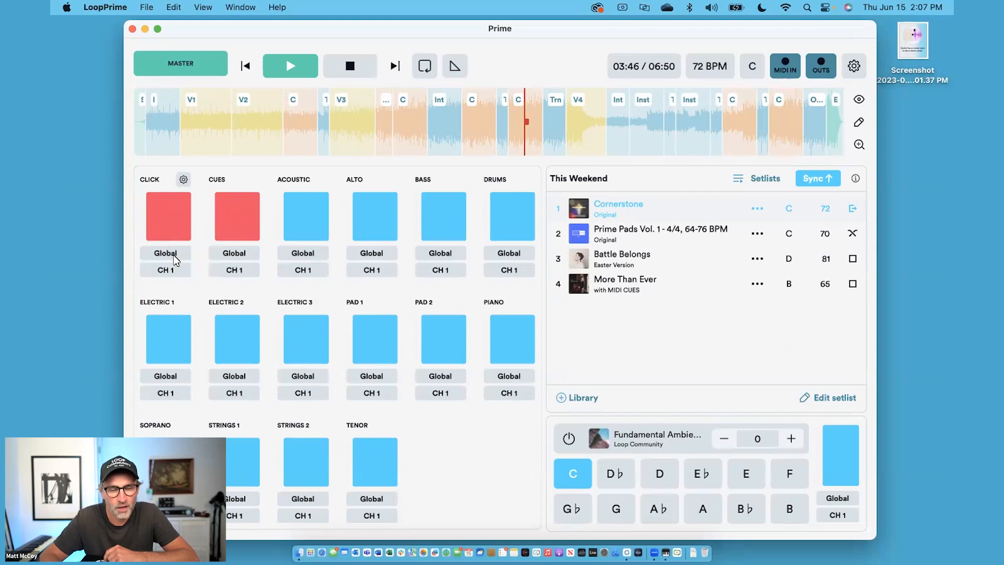
Step: Take the Click track off Global, try Stereo then Mono, and send it to channel 6
click(165, 252)
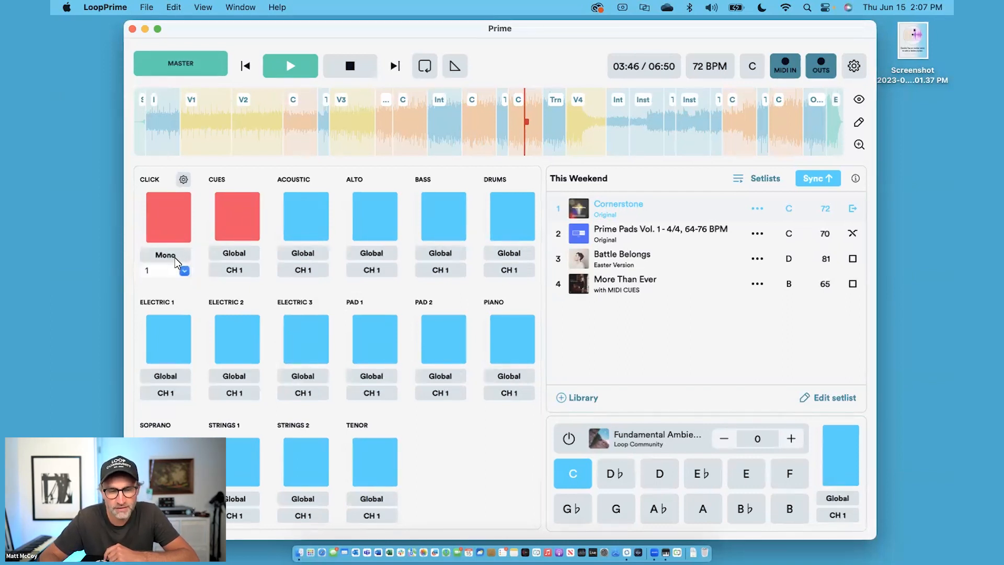
click(184, 269)
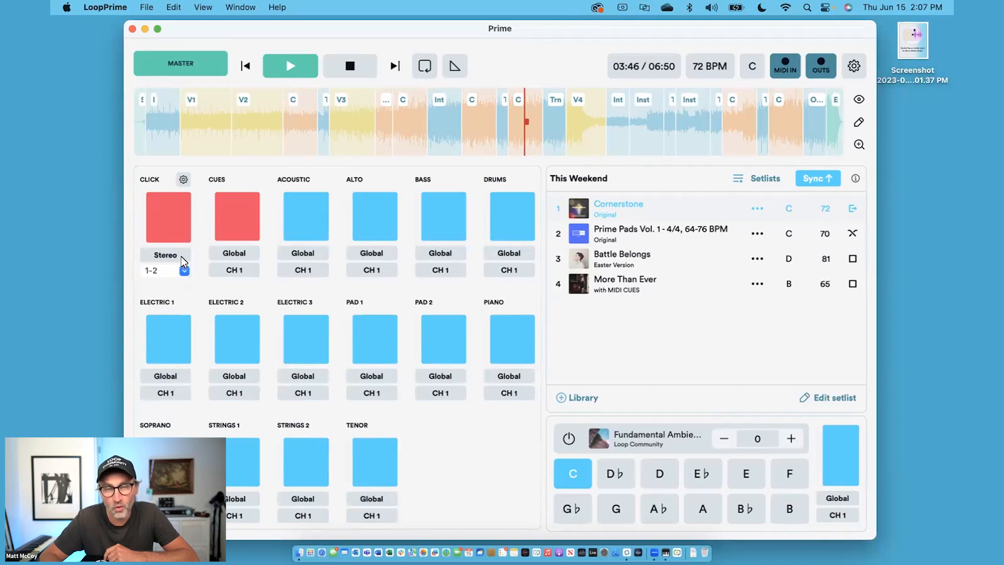
click(165, 256)
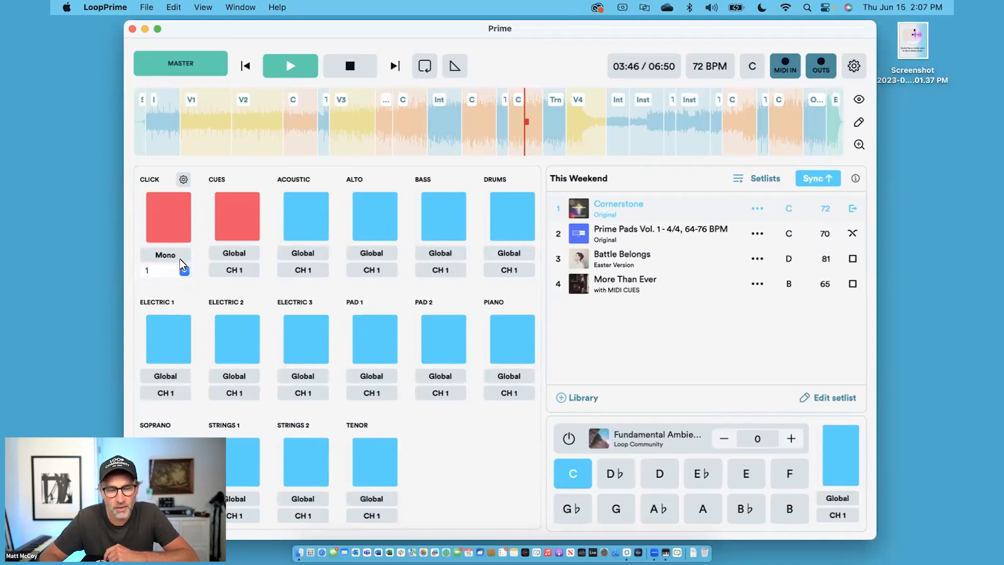
click(183, 270)
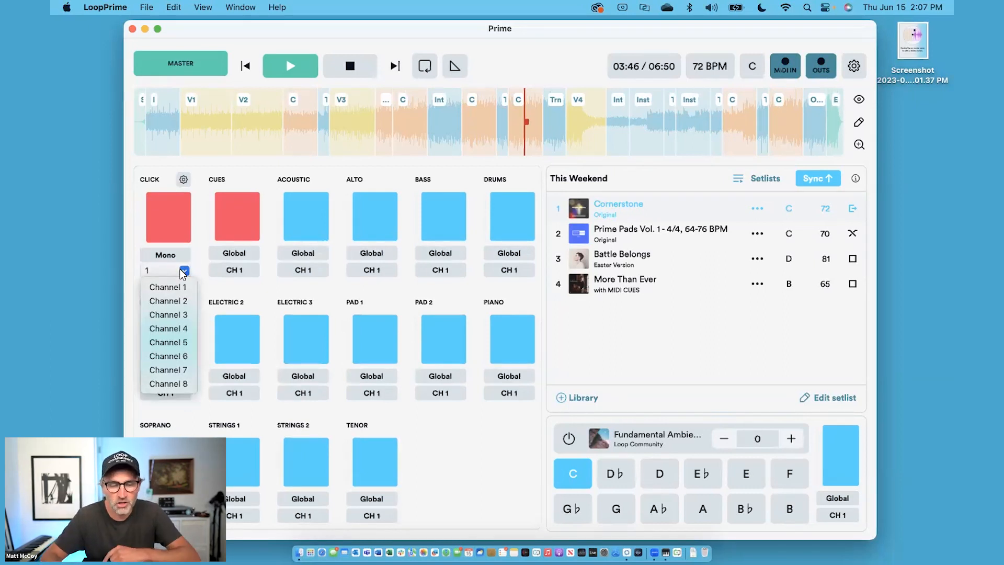
mouse_move(168, 342)
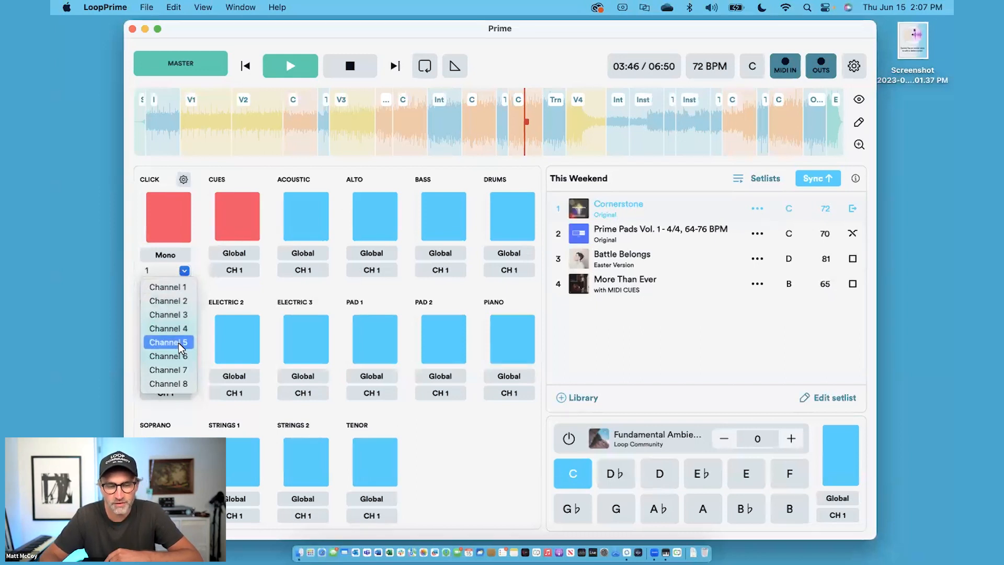
mouse_move(179, 360)
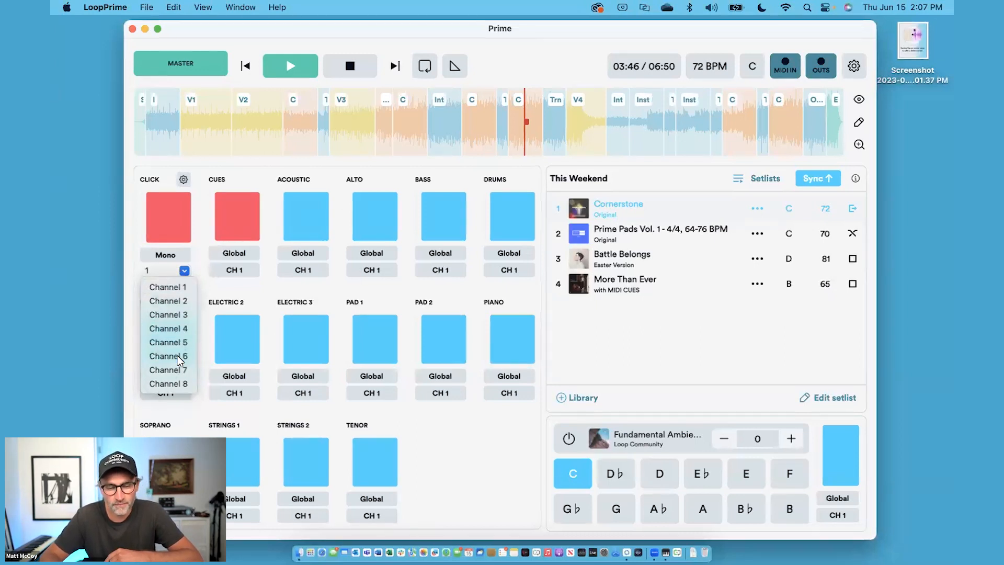
click(168, 355)
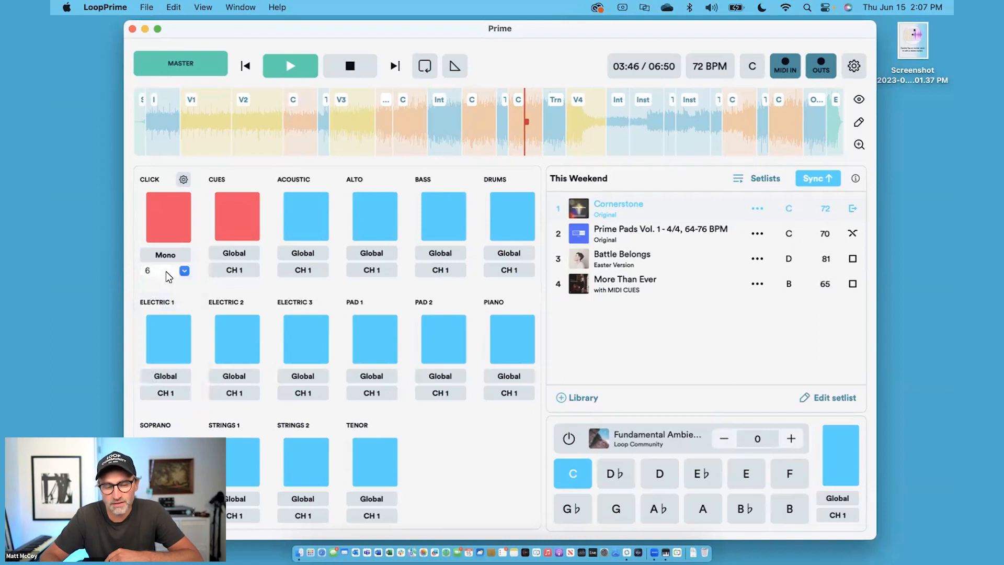
Step: Switch the Click track to Stereo routed to channels 3–4
click(184, 270)
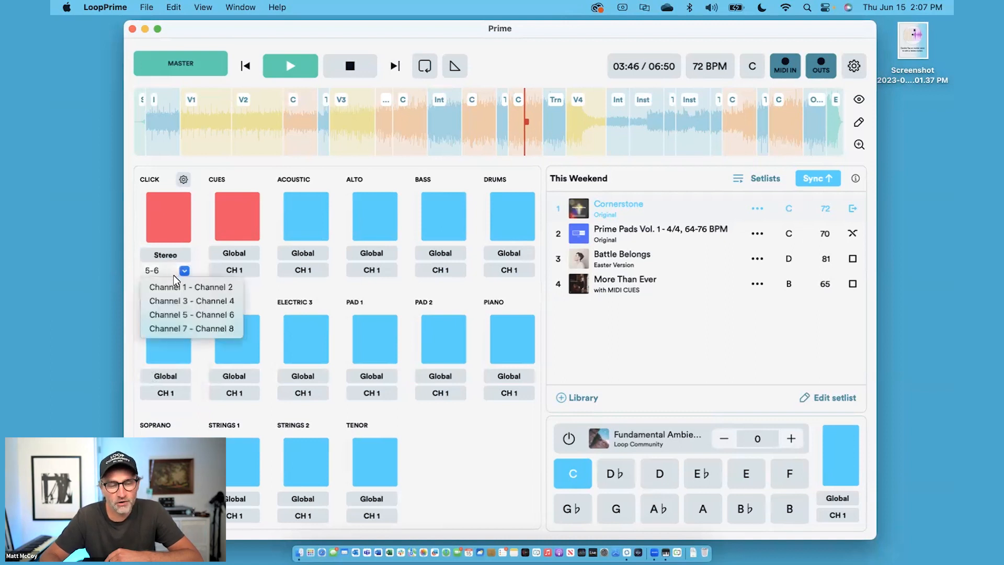
mouse_move(190, 300)
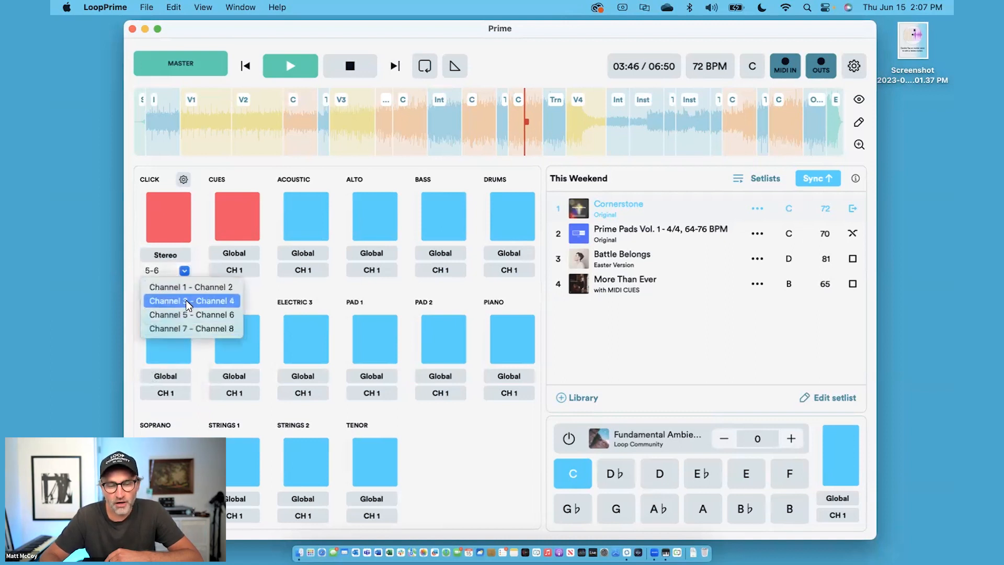
click(190, 300)
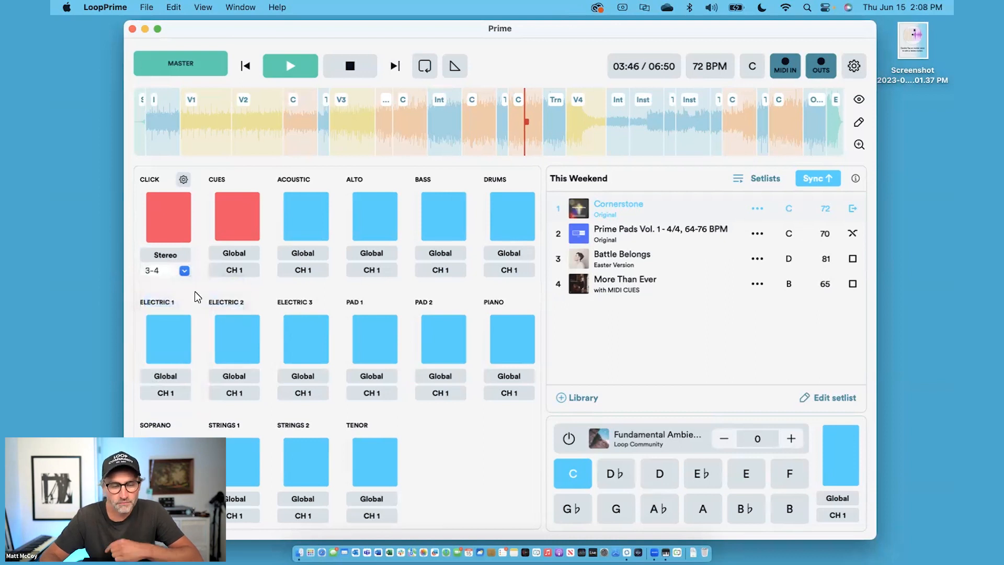
mouse_move(368, 261)
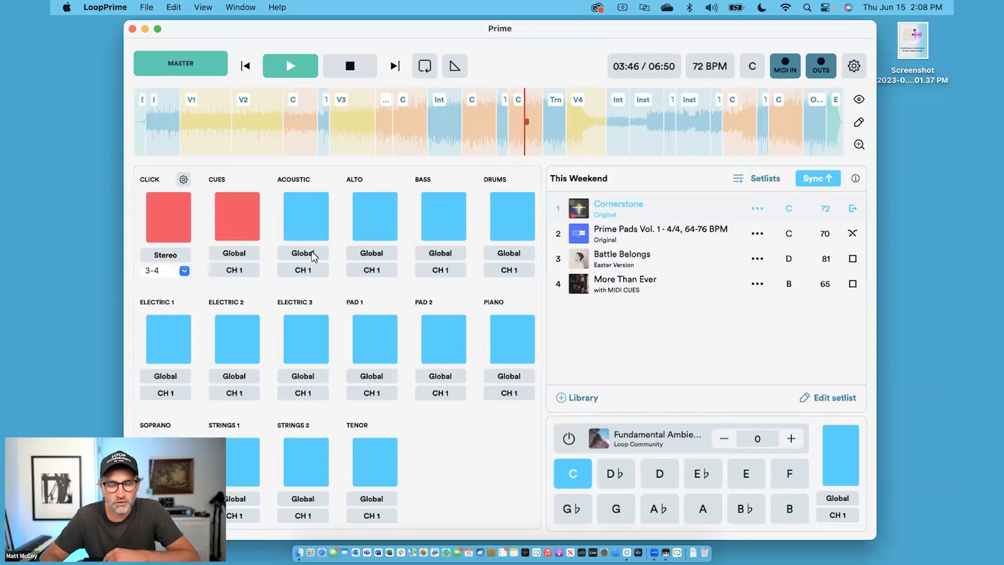
Step: Set the Acoustic track to Mono output on channel 7
click(302, 254)
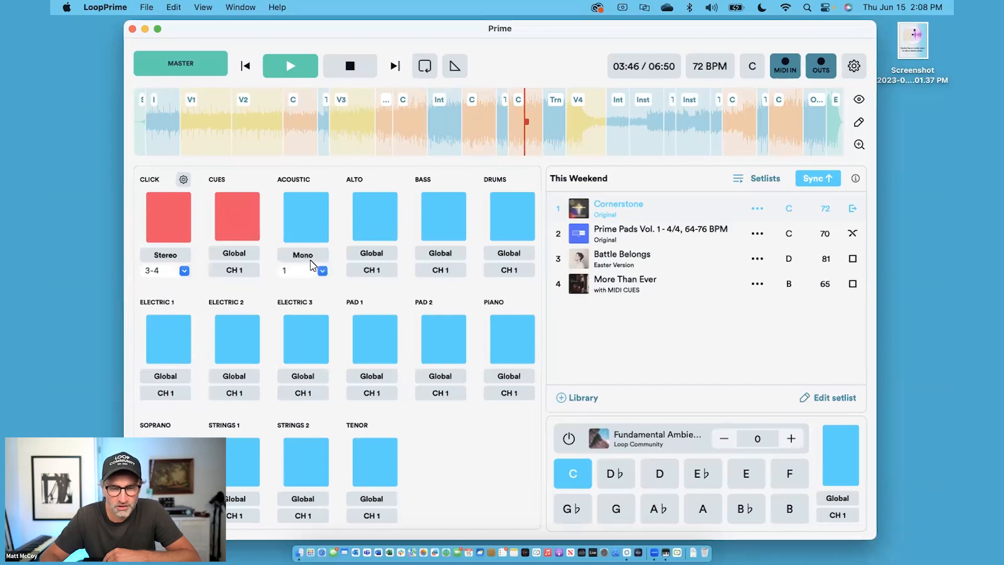
click(322, 269)
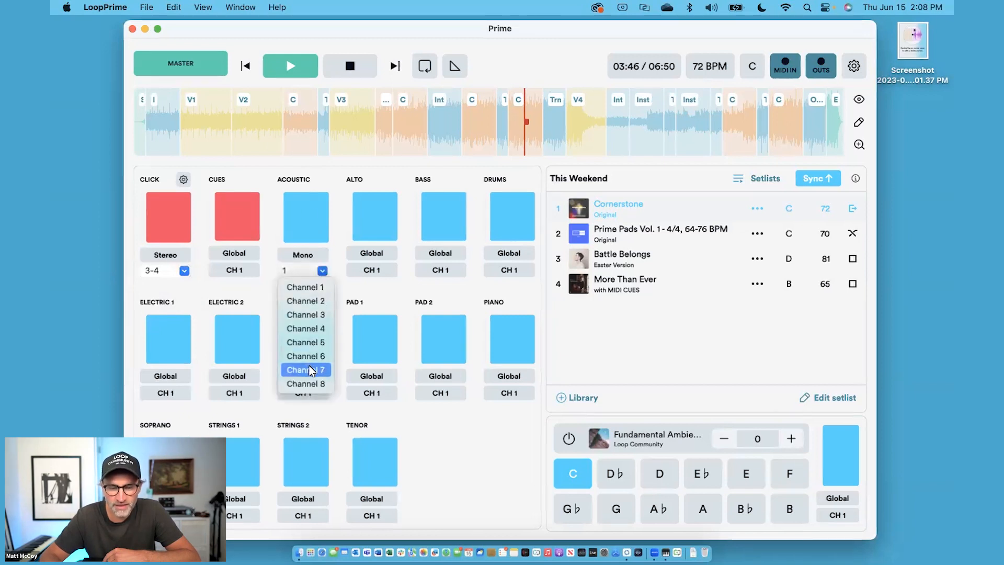
click(306, 369)
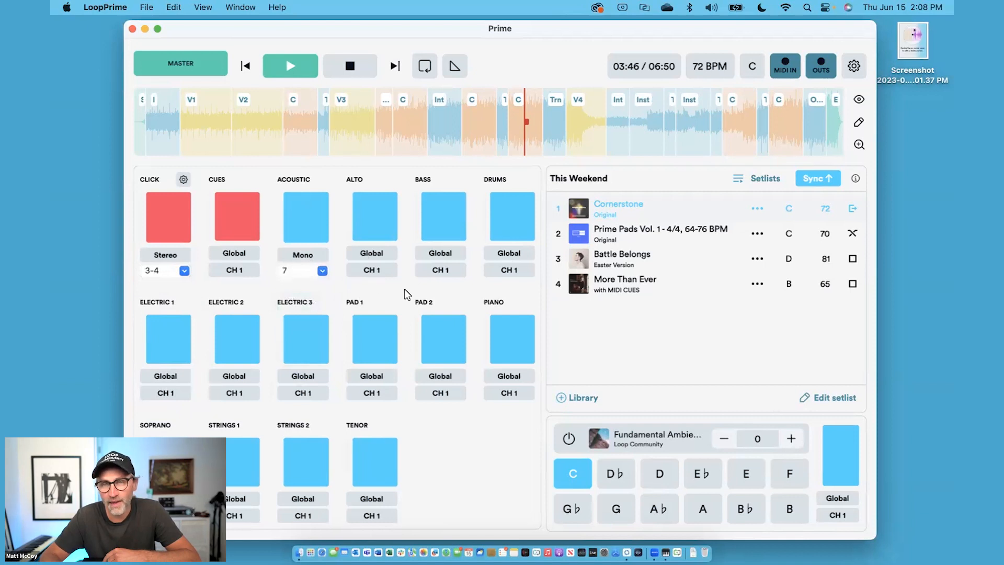
mouse_move(310, 264)
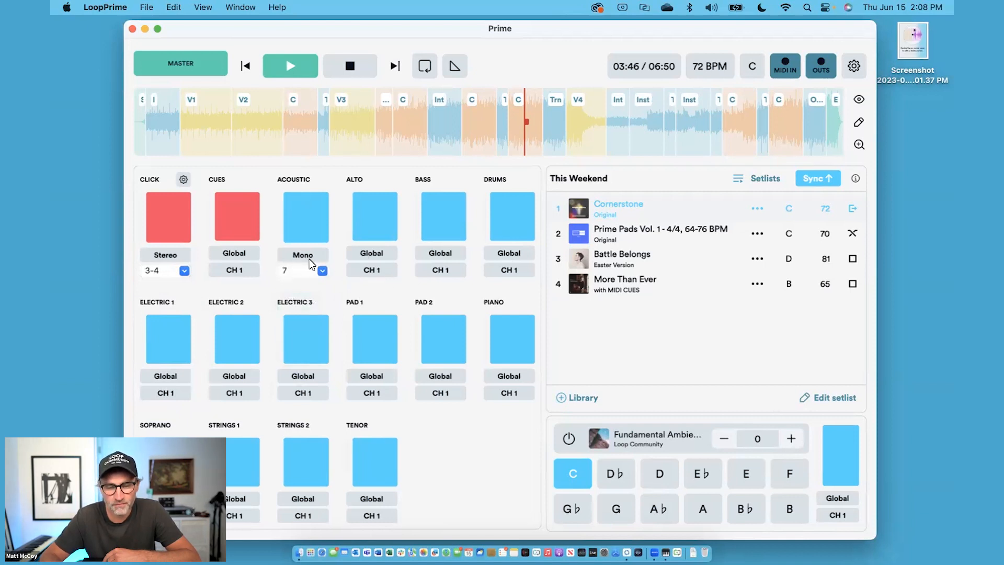
Step: Put the Click and Acoustic tracks back on Global routing, CH 1
click(304, 255)
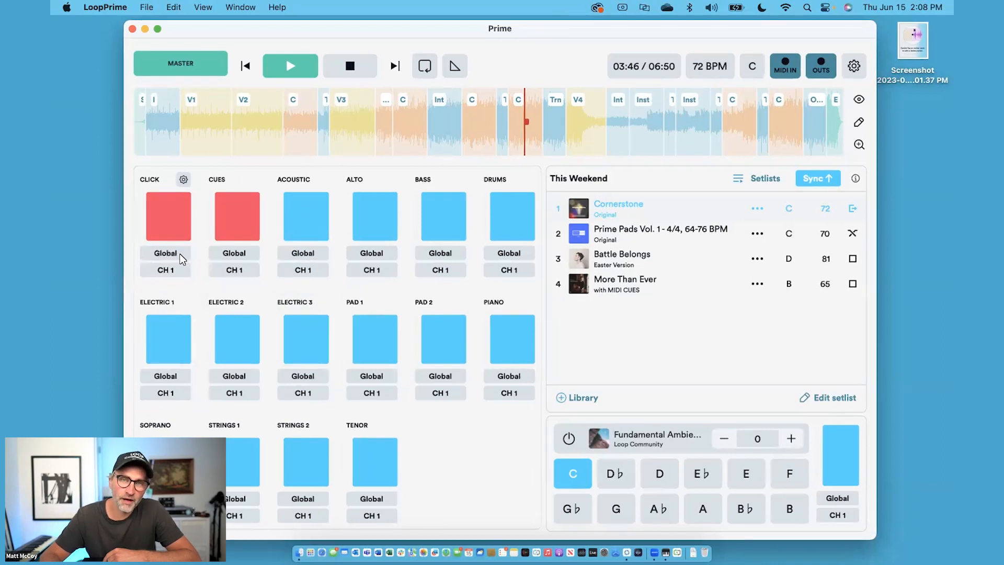
mouse_move(232, 257)
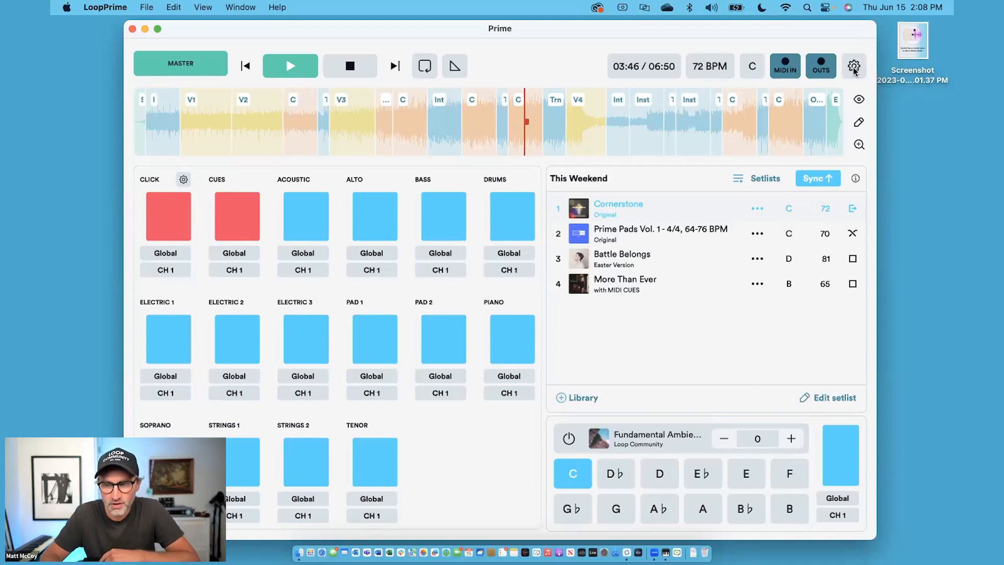
Step: In Settings > Audio track-type outputs, set Acoustic to channel 2 and Bass to channel 3
click(853, 65)
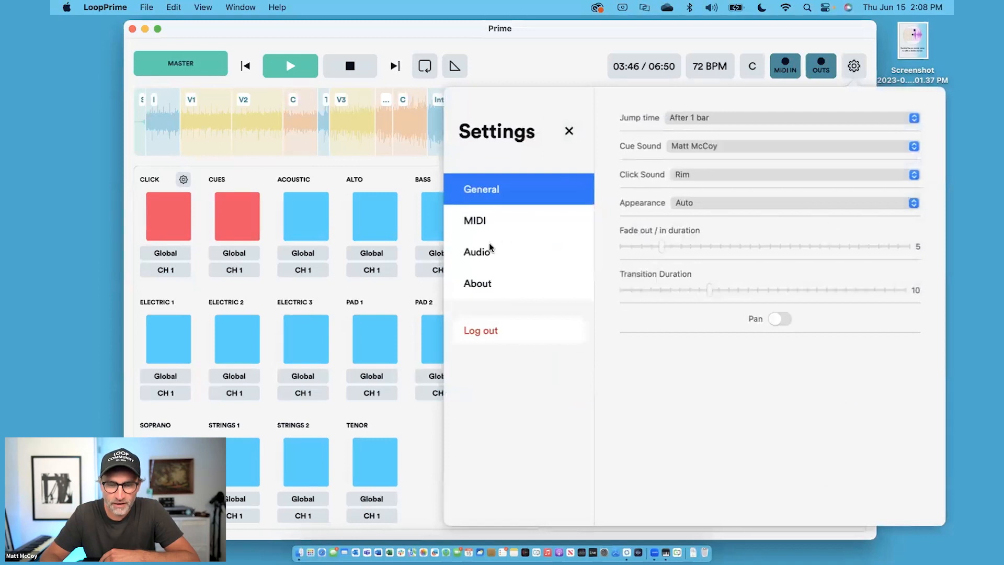
click(477, 251)
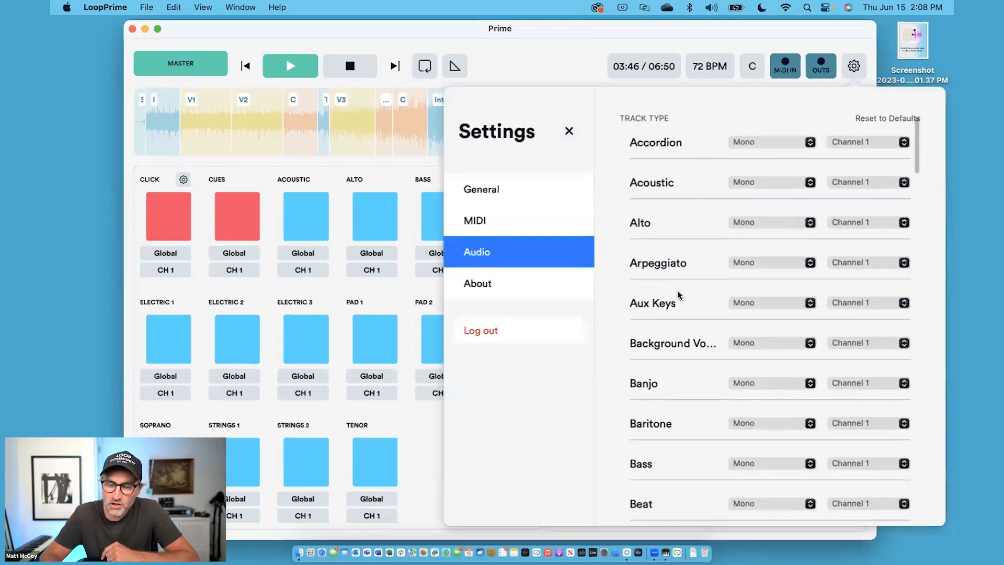
scroll(up, 3)
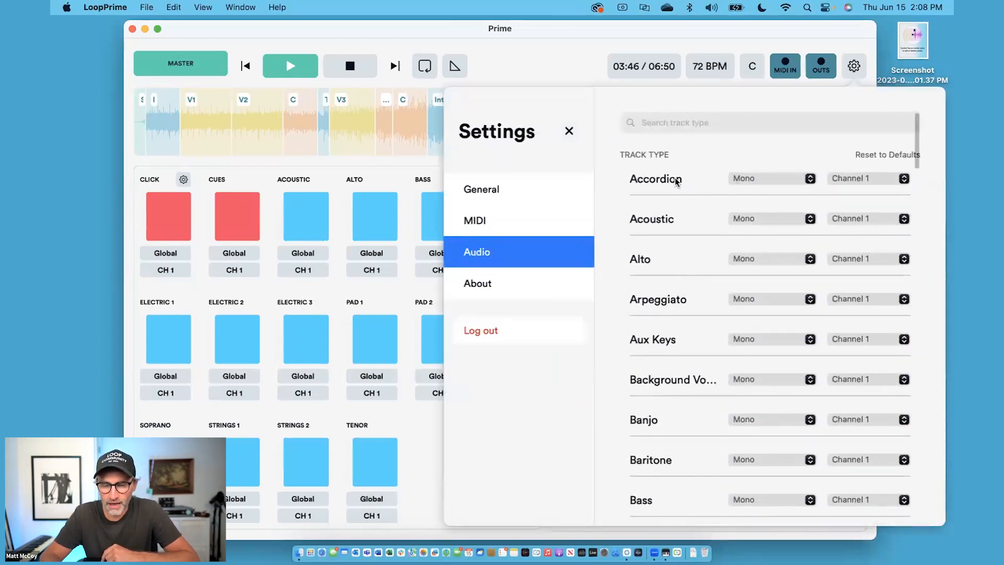
click(770, 177)
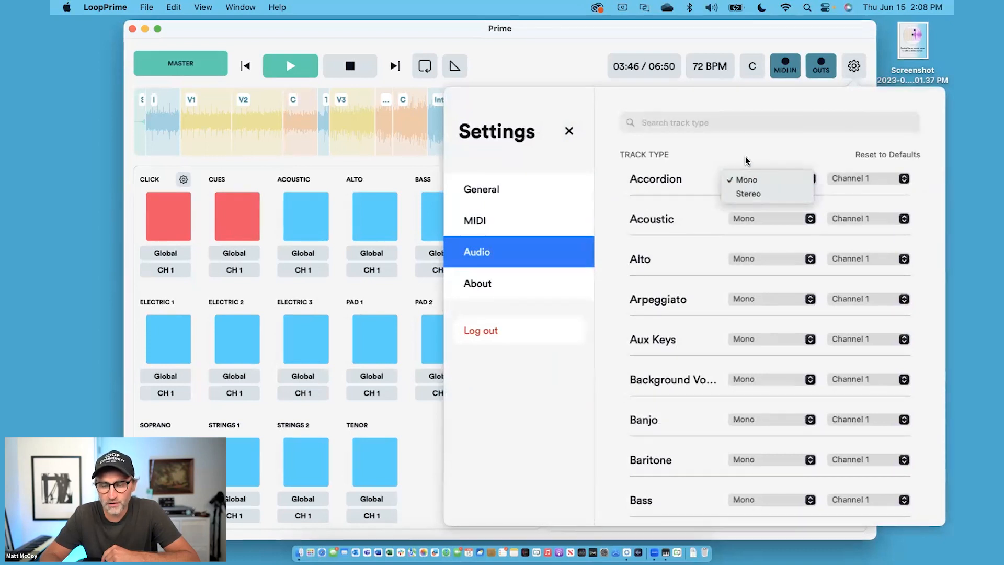
click(744, 179)
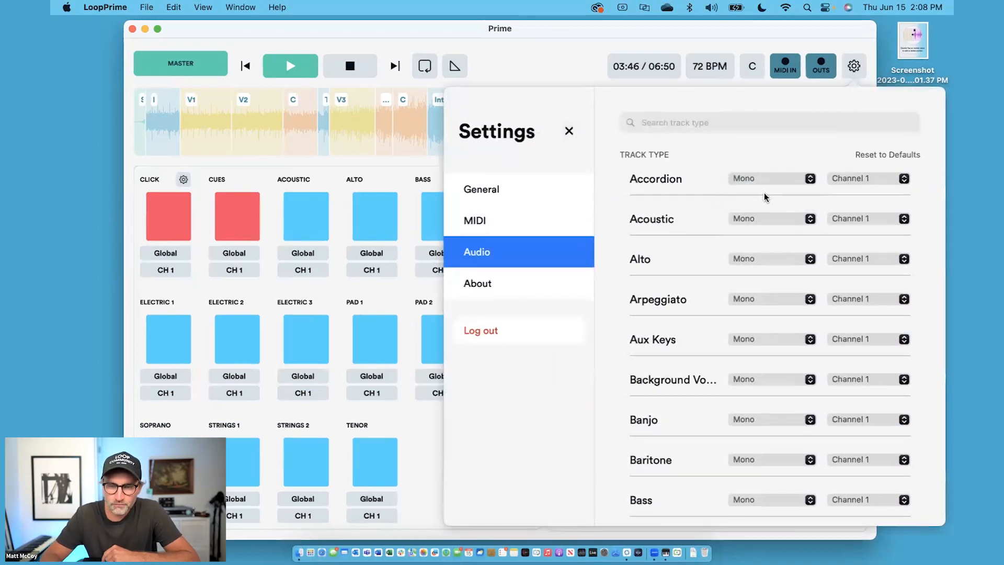
mouse_move(757, 226)
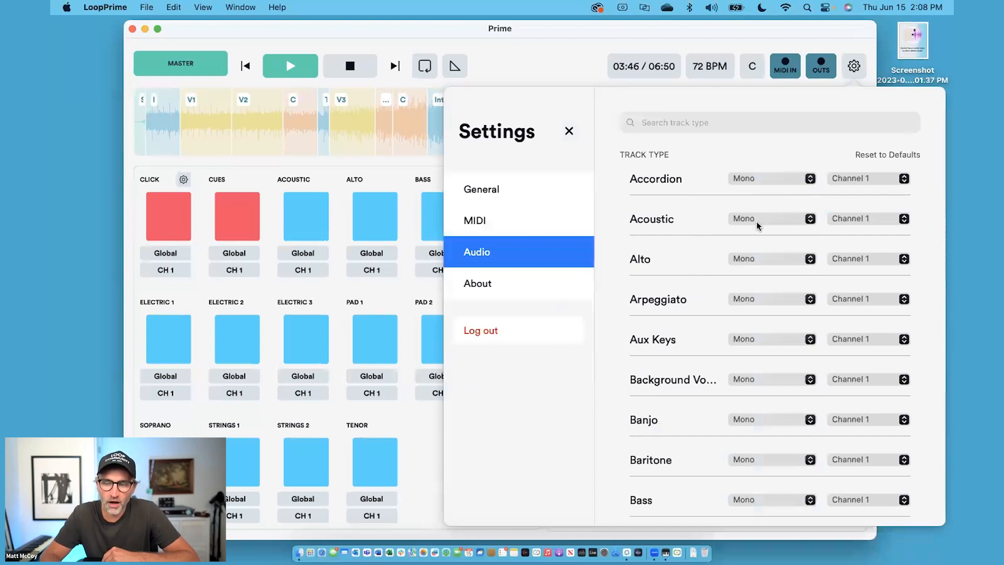
mouse_move(780, 221)
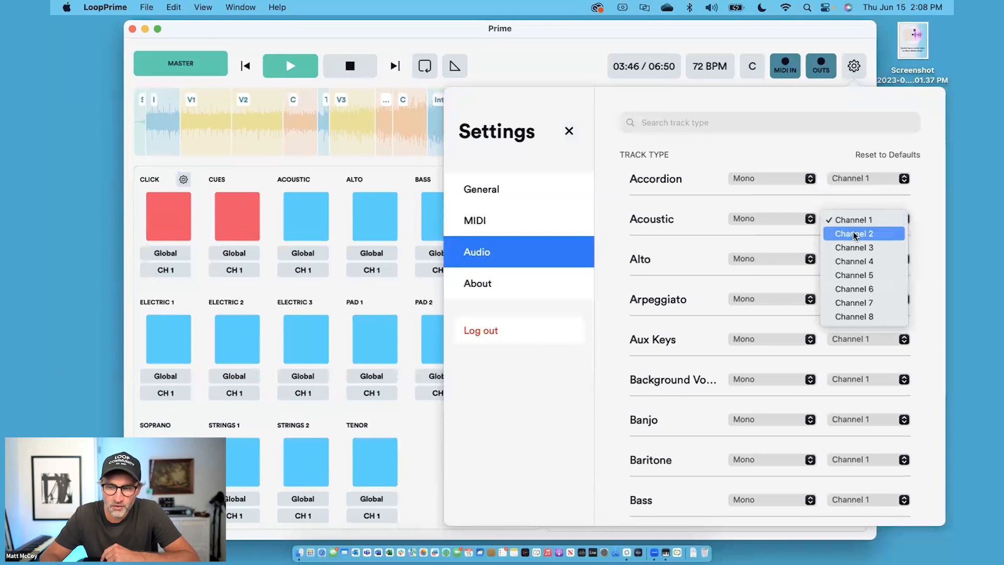
click(853, 233)
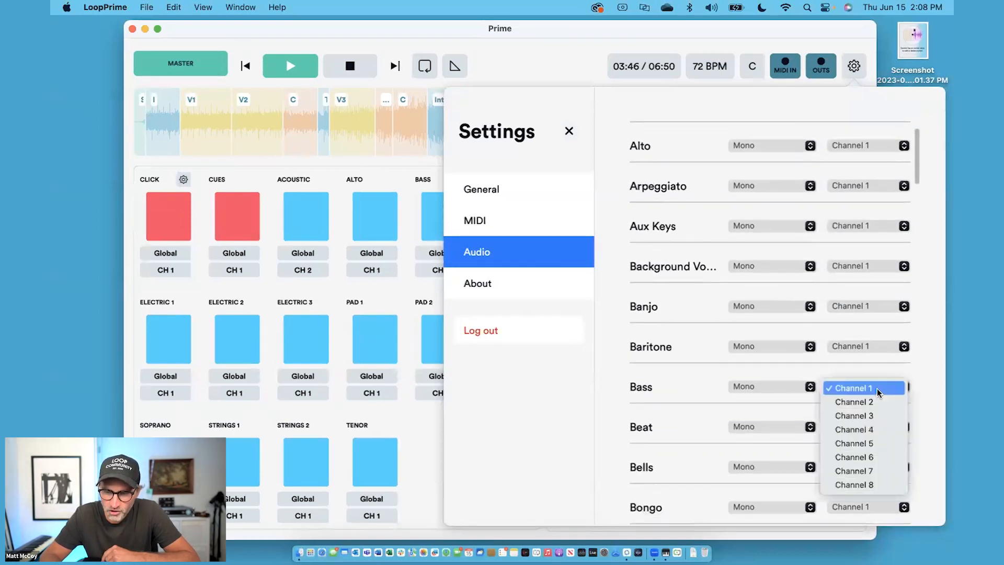
click(853, 415)
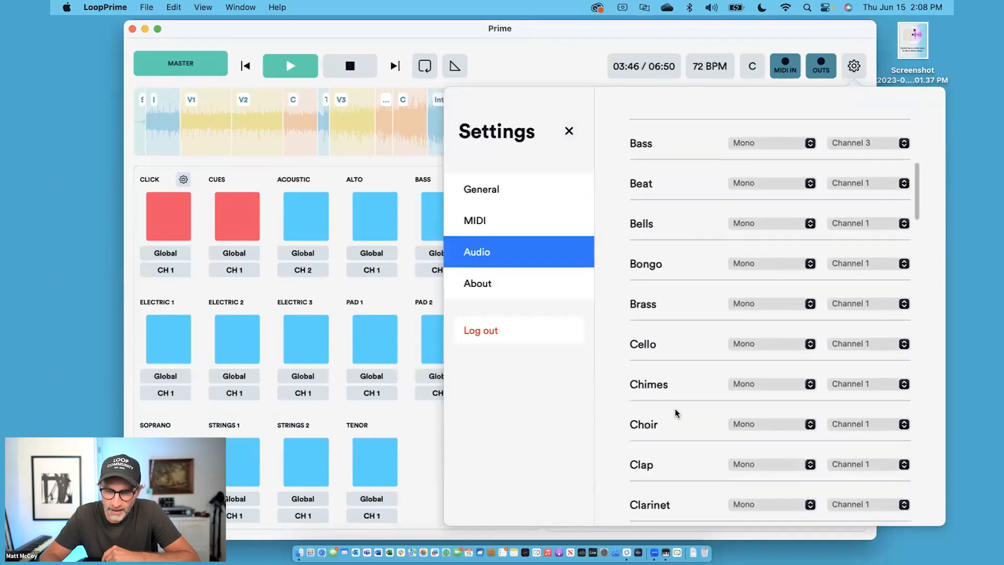
Step: Further down, set Drums to channel 4 and Piano to channel 7
scroll(down, 3)
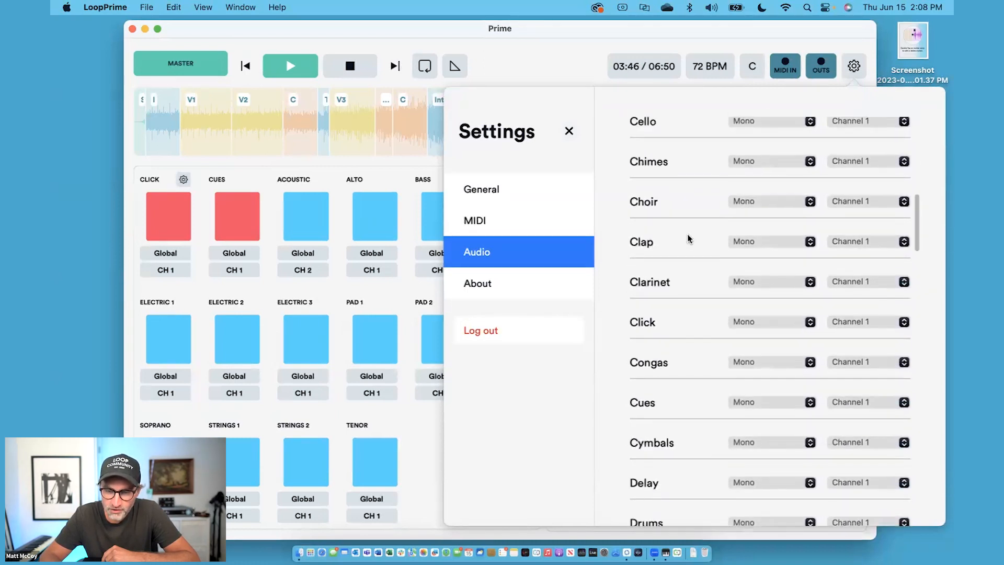
scroll(down, 3)
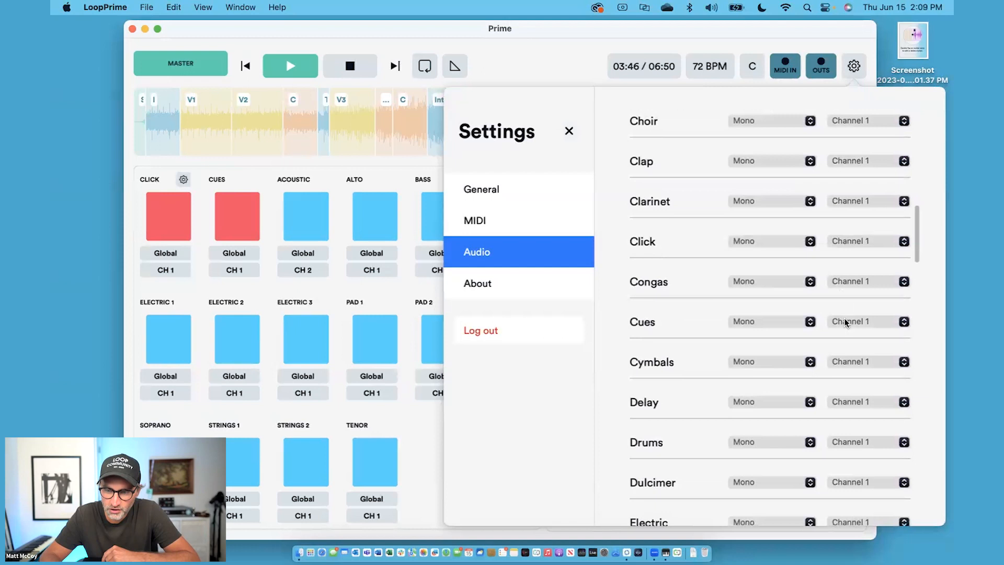
scroll(down, 3)
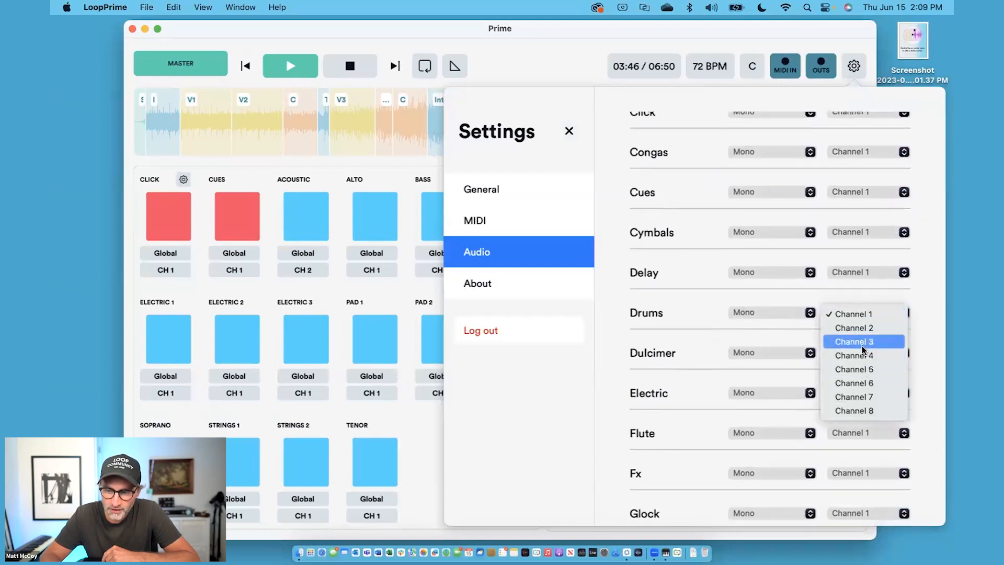
click(854, 356)
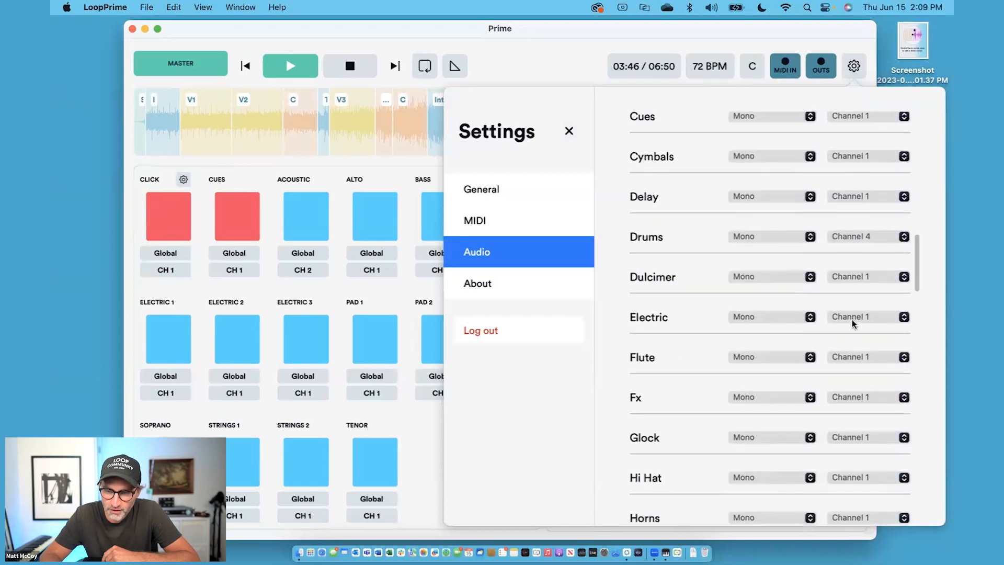
scroll(down, 3)
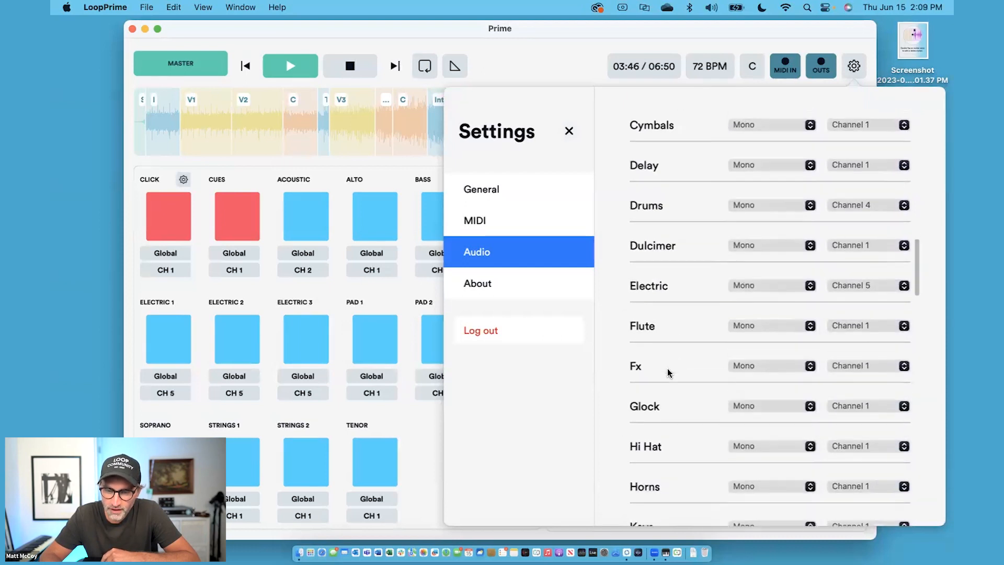
scroll(down, 3)
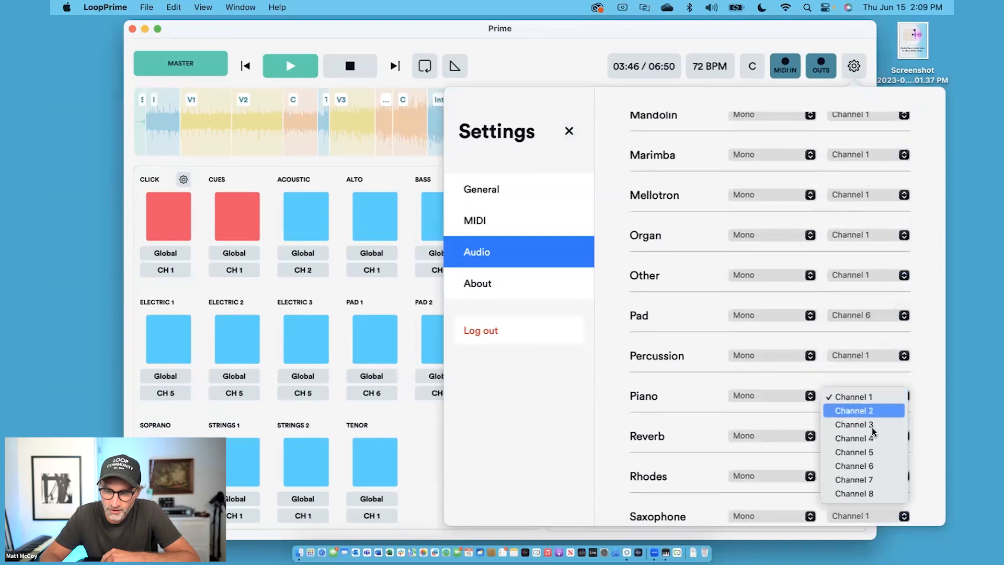
click(853, 478)
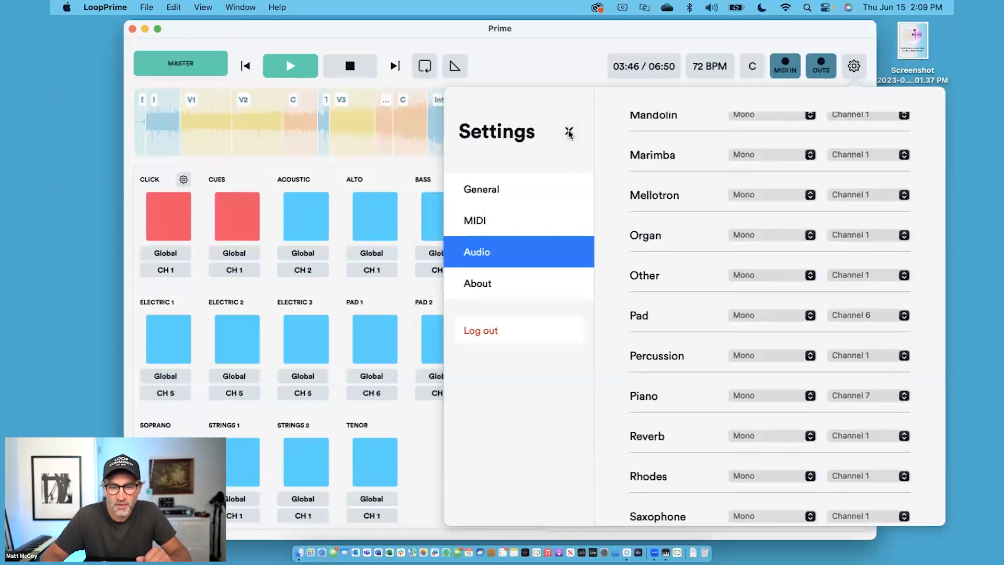
Step: Close settings and cycle Battle Belongs' Pad 1 track to Global so it picks up CH 6
click(569, 132)
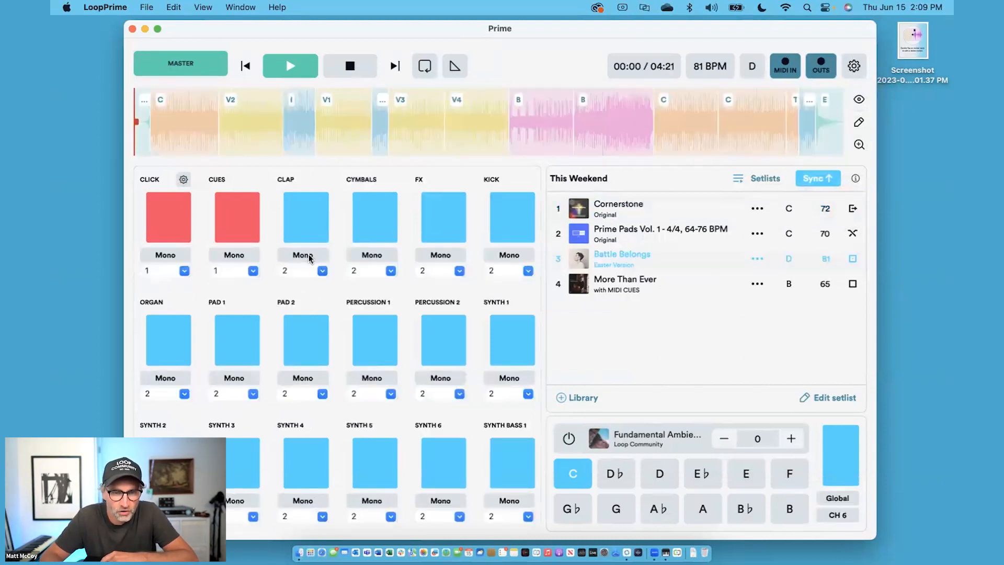
click(233, 377)
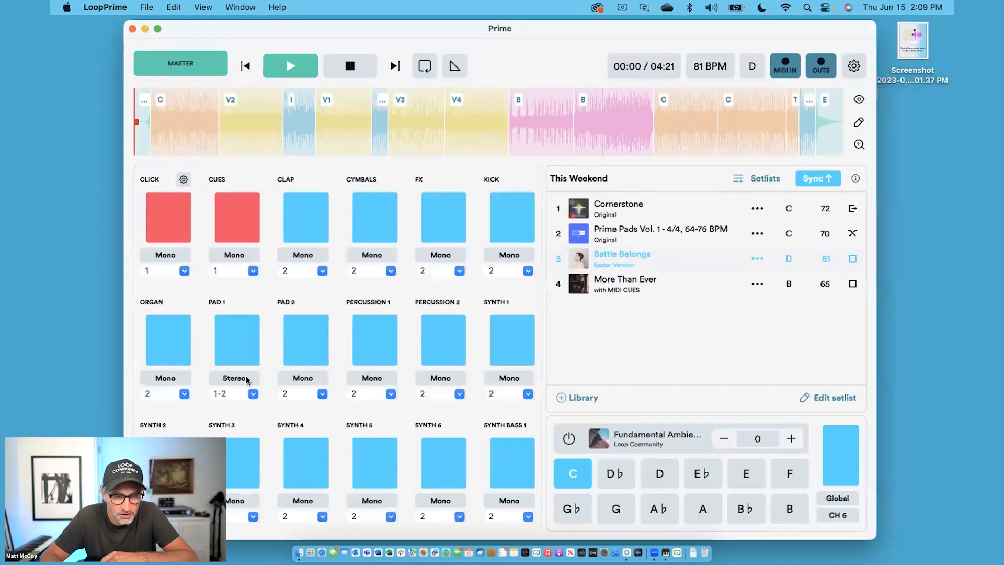
click(252, 395)
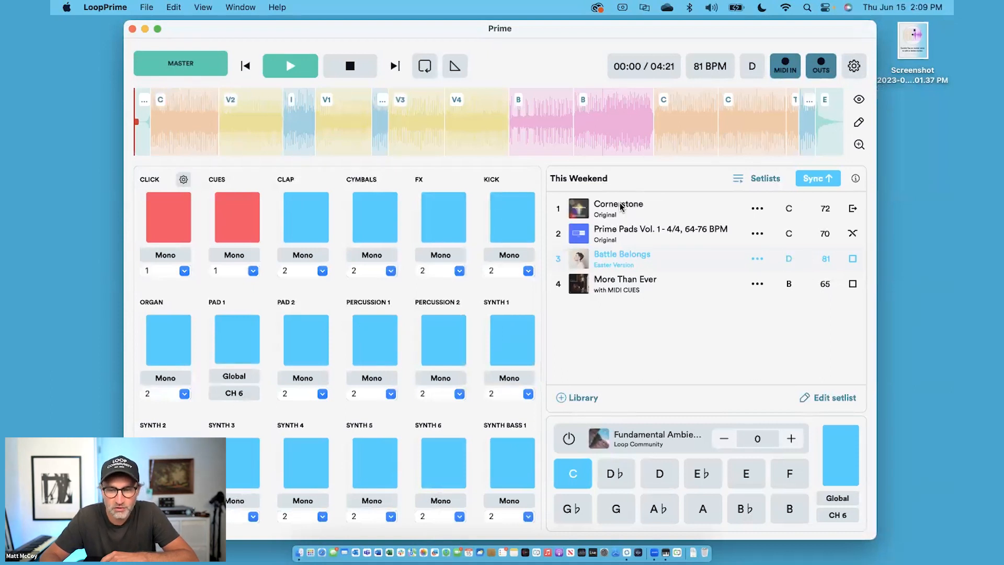
Step: Load Cornerstone and review Settings to confirm its Global tracks show Drums CH 4, Piano CH 7
click(617, 207)
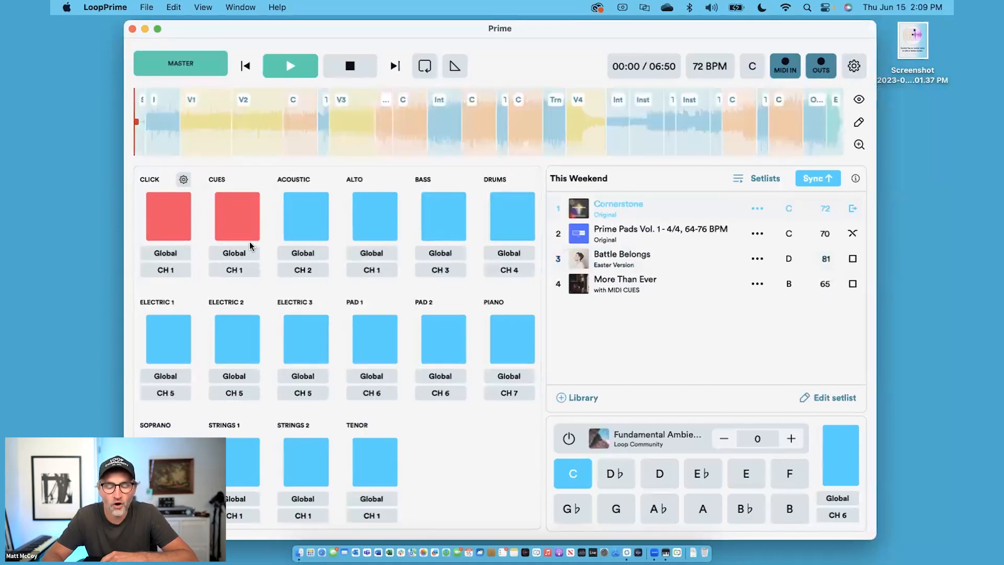
mouse_move(509, 282)
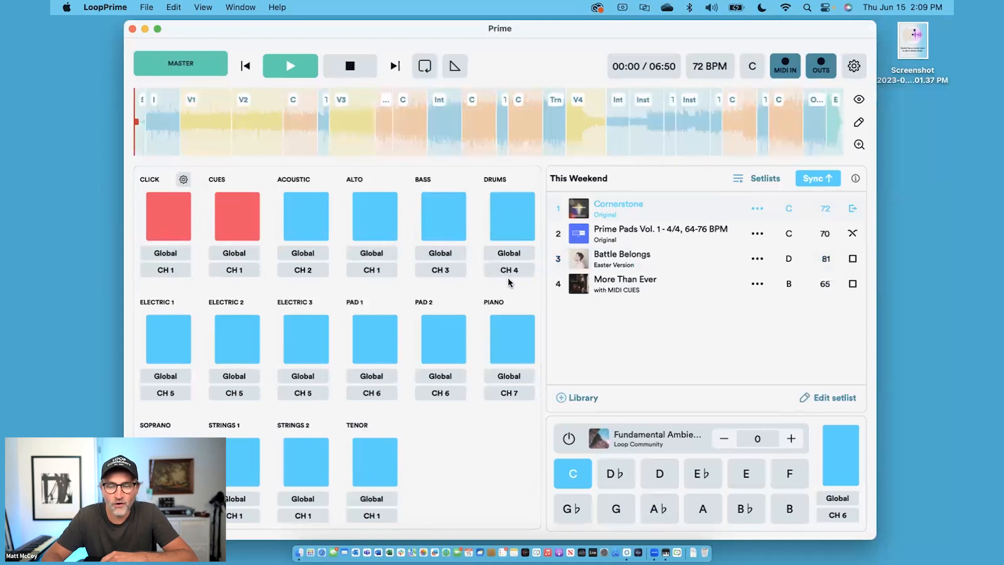
mouse_move(299, 401)
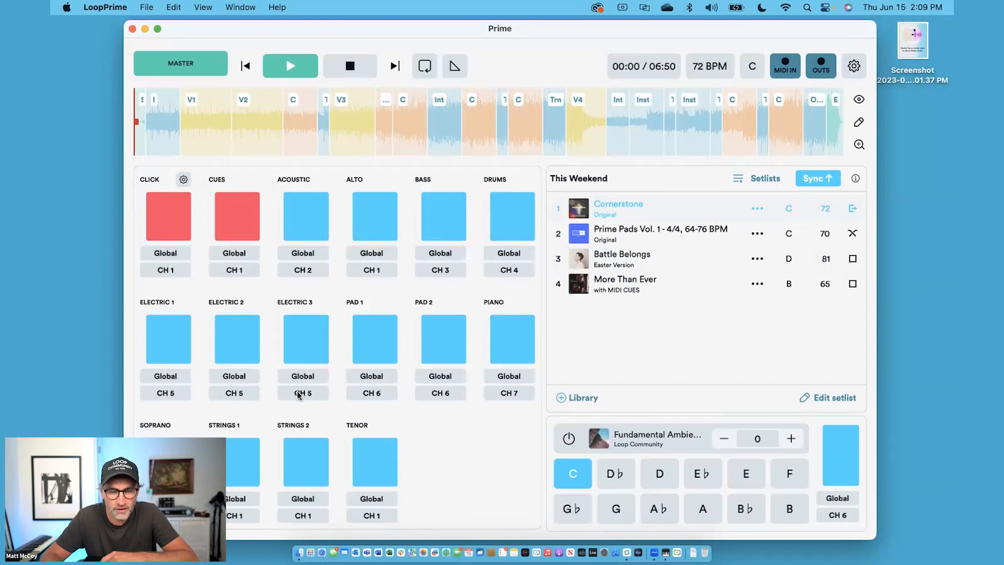
mouse_move(444, 394)
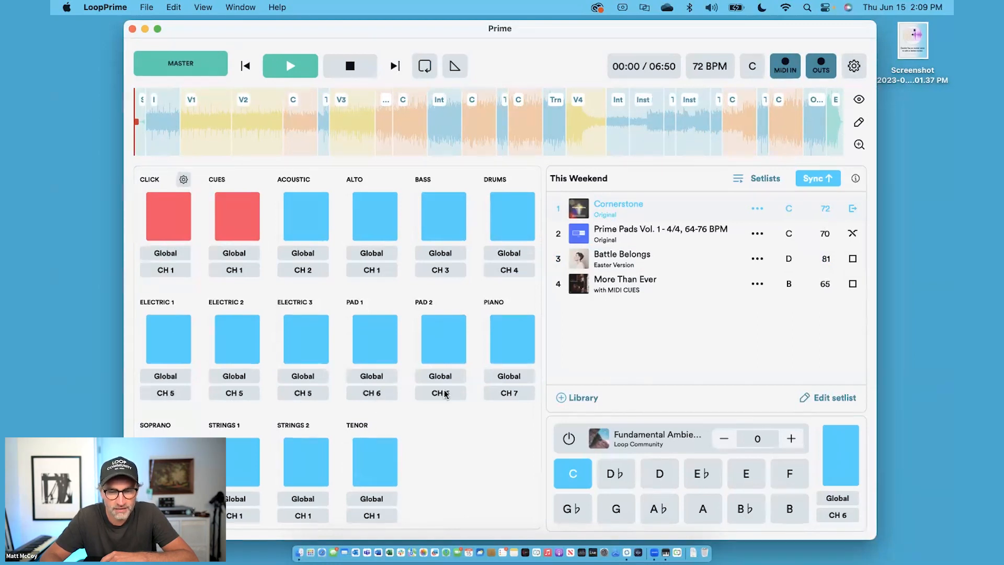
mouse_move(504, 398)
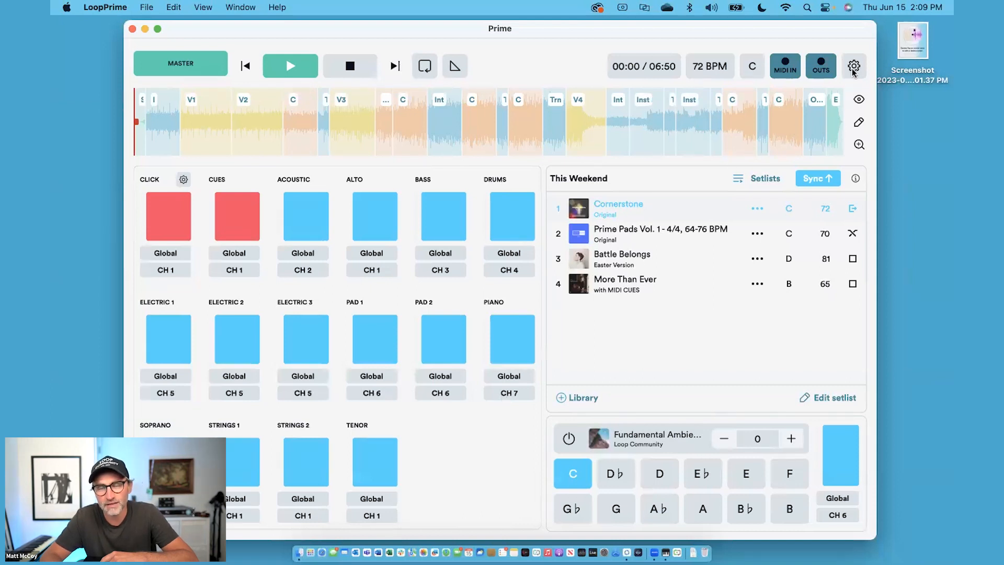
click(854, 66)
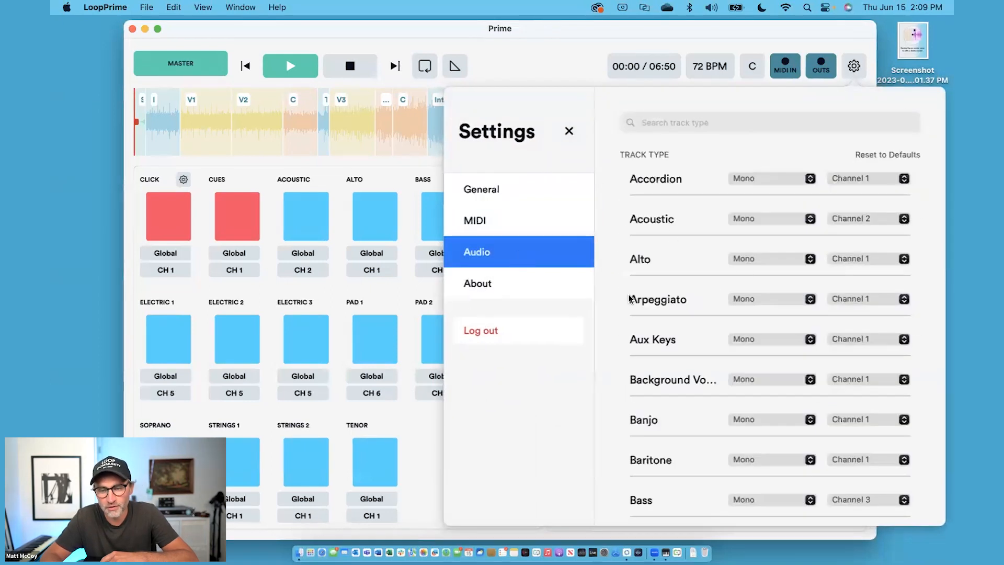
click(568, 130)
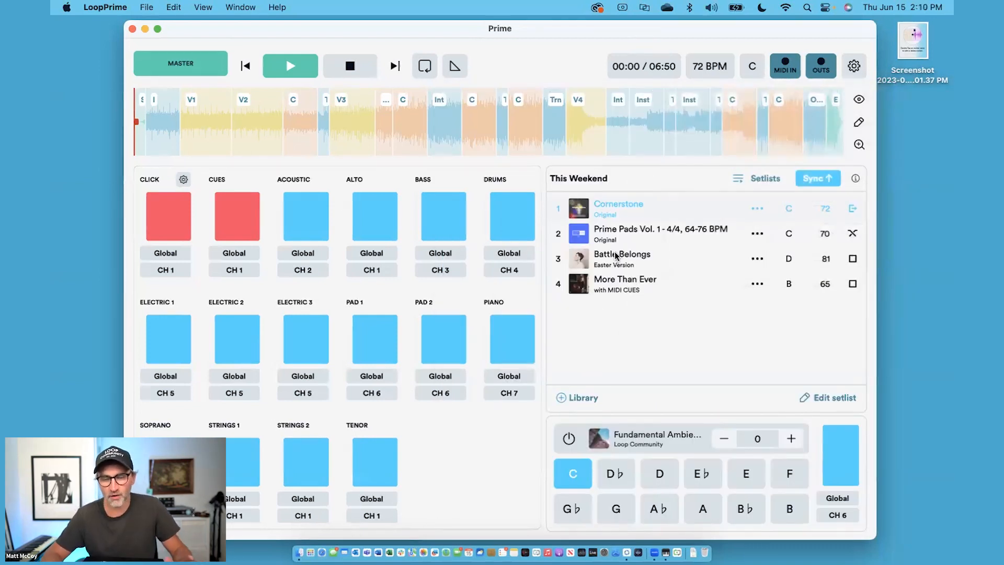
Step: Load More Than Ever and set its Bass and Drums tracks to Global, picking up CH 3 and CH 4
click(625, 283)
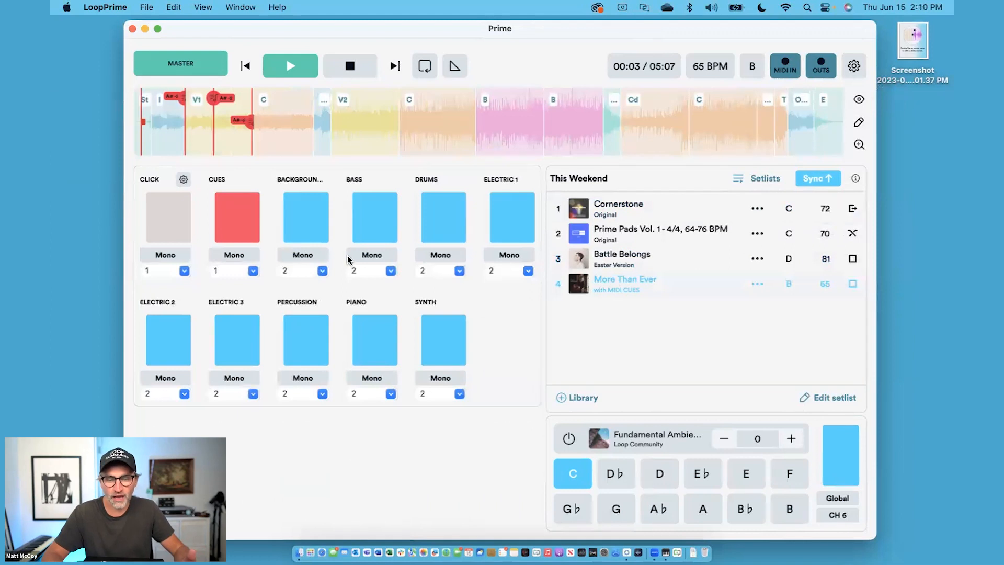
click(302, 254)
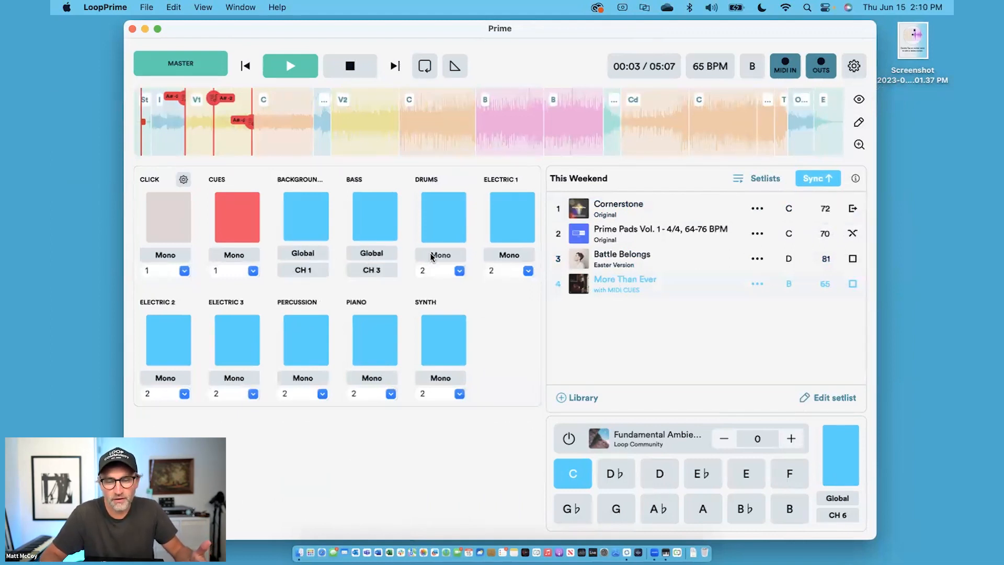
click(459, 269)
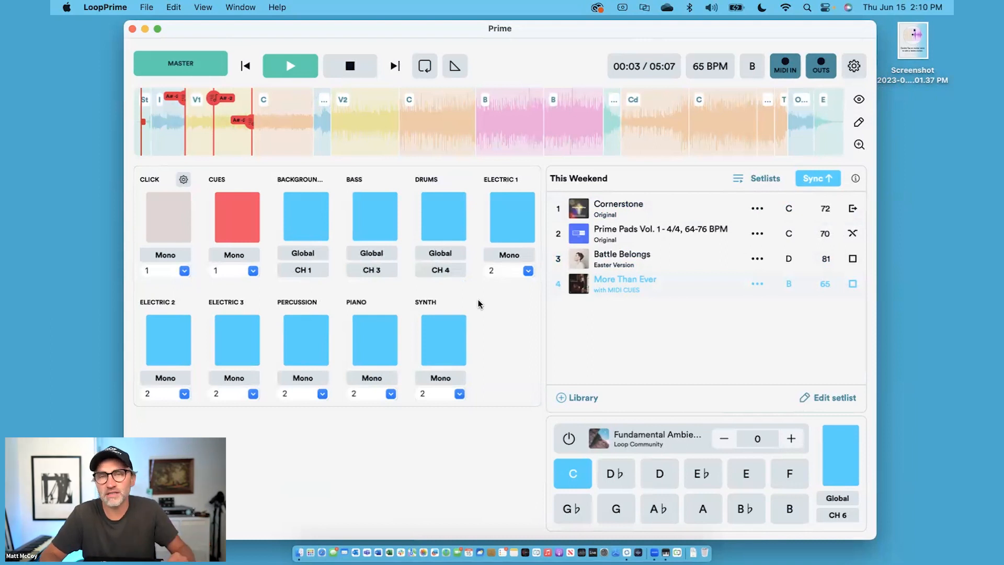